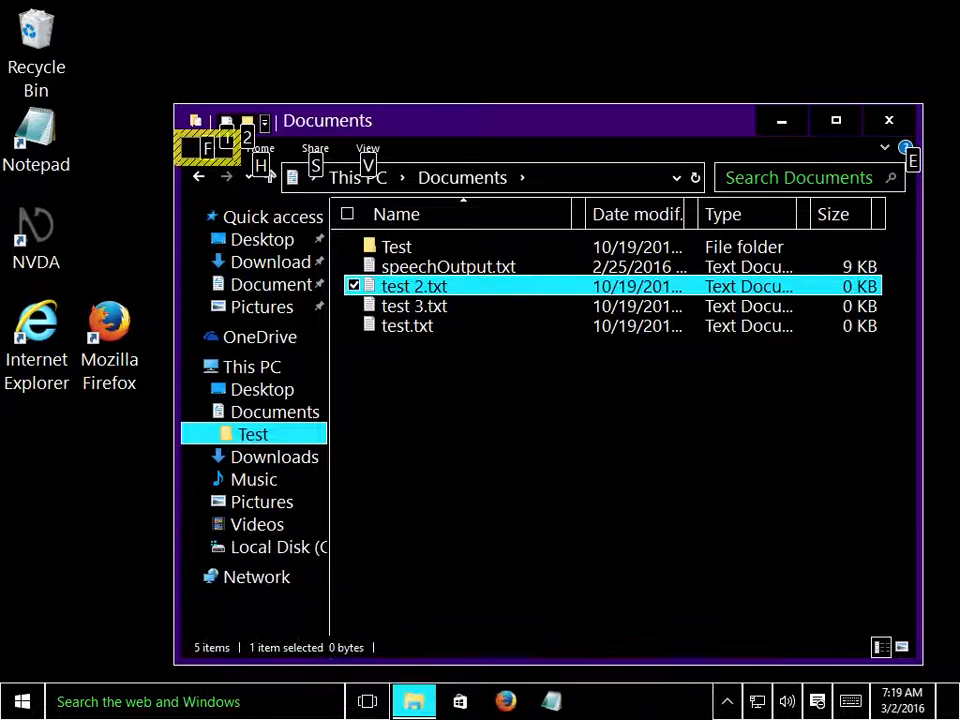
Show key tips and expand the View ribbon for the Documents folder
key("alt+h")
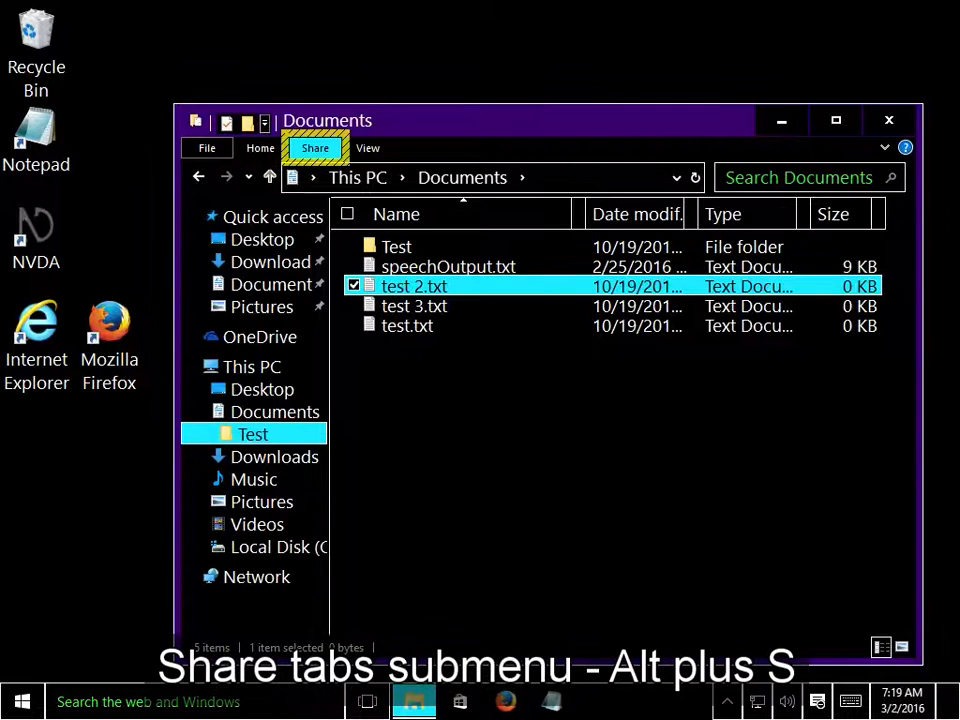
left_click(367, 148)
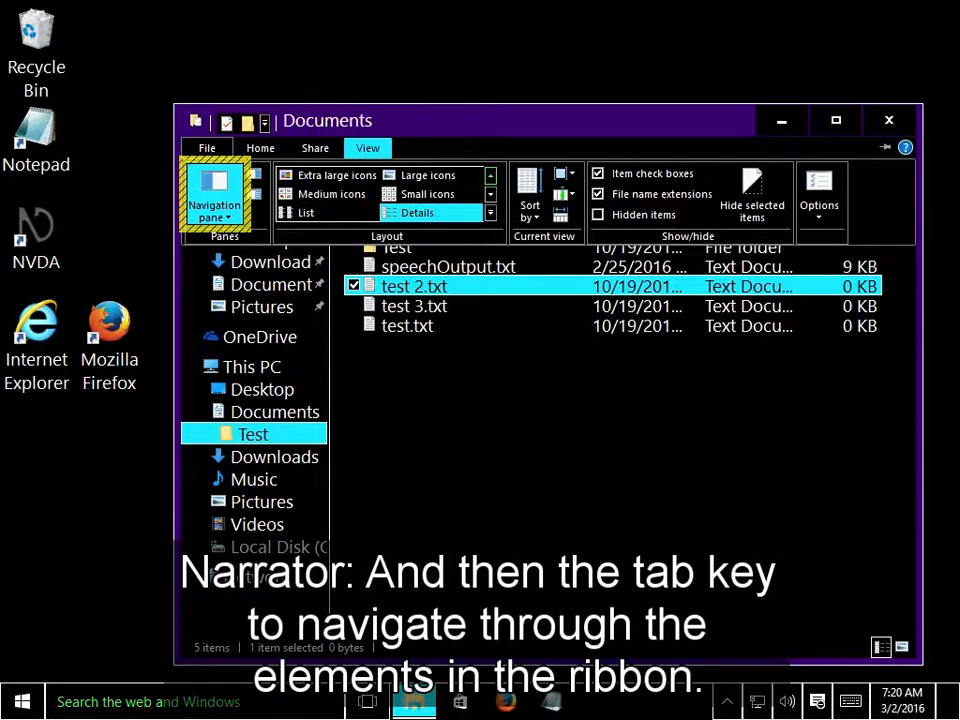
Move through the View ribbon options, then collapse it back to the Documents file list
key("Tab")
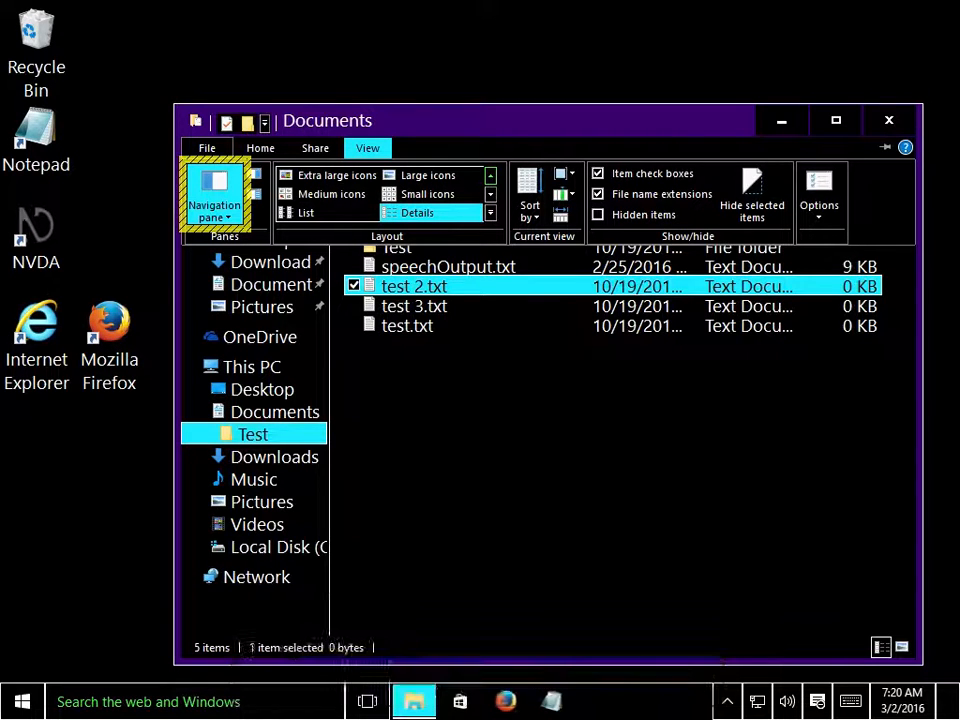
key("alt+v")
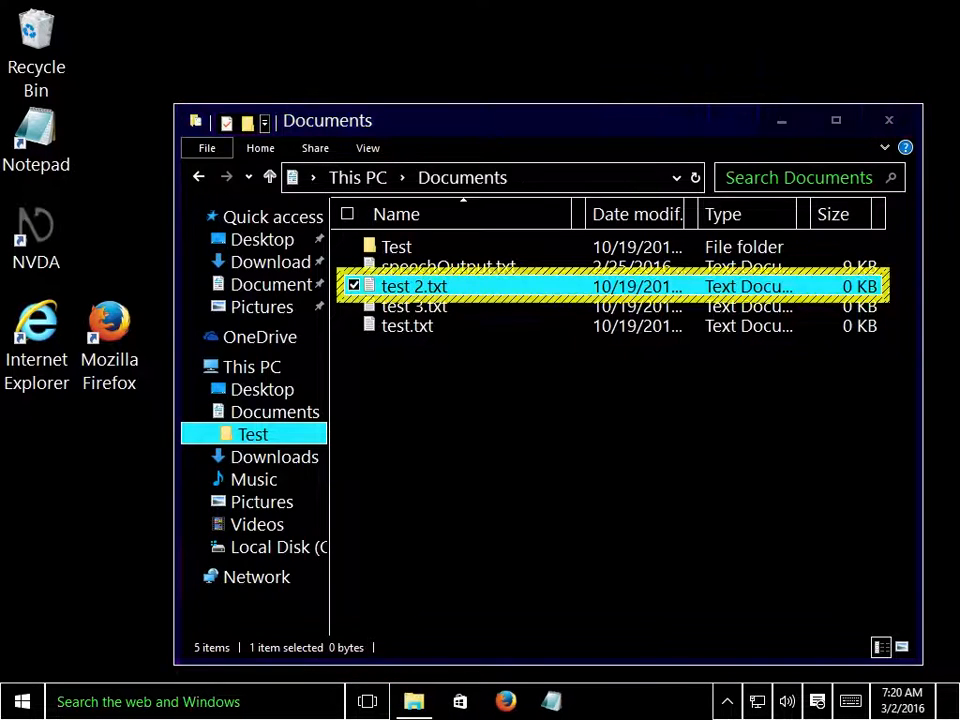
Search the Start menu for 'not' and launch Notepad with a blank document
left_click(22, 701)
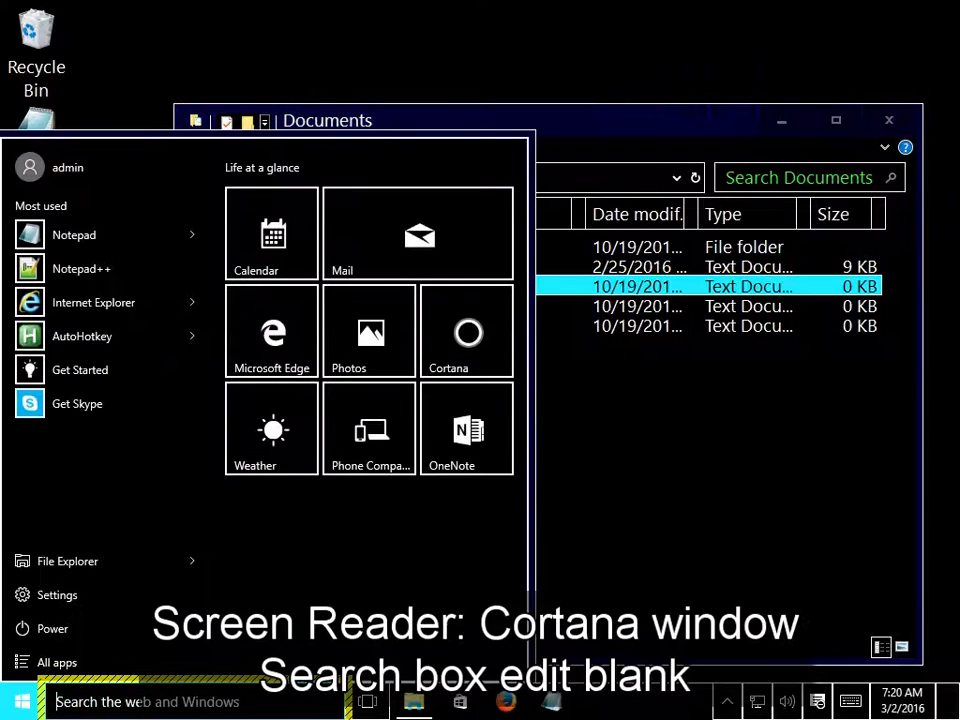
type("notepad")
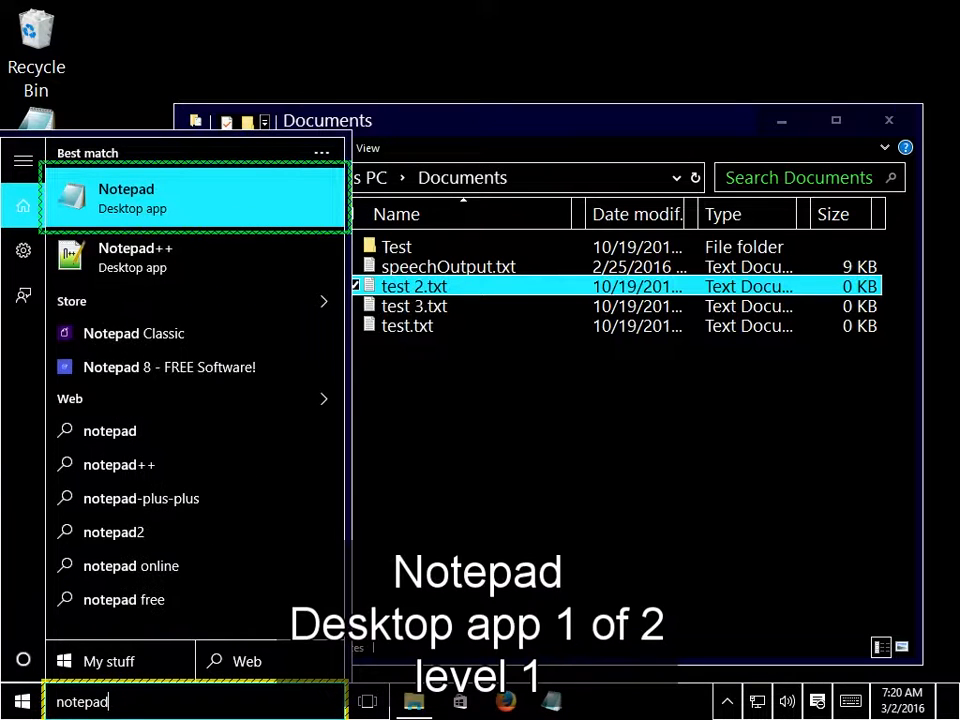
left_click(195, 197)
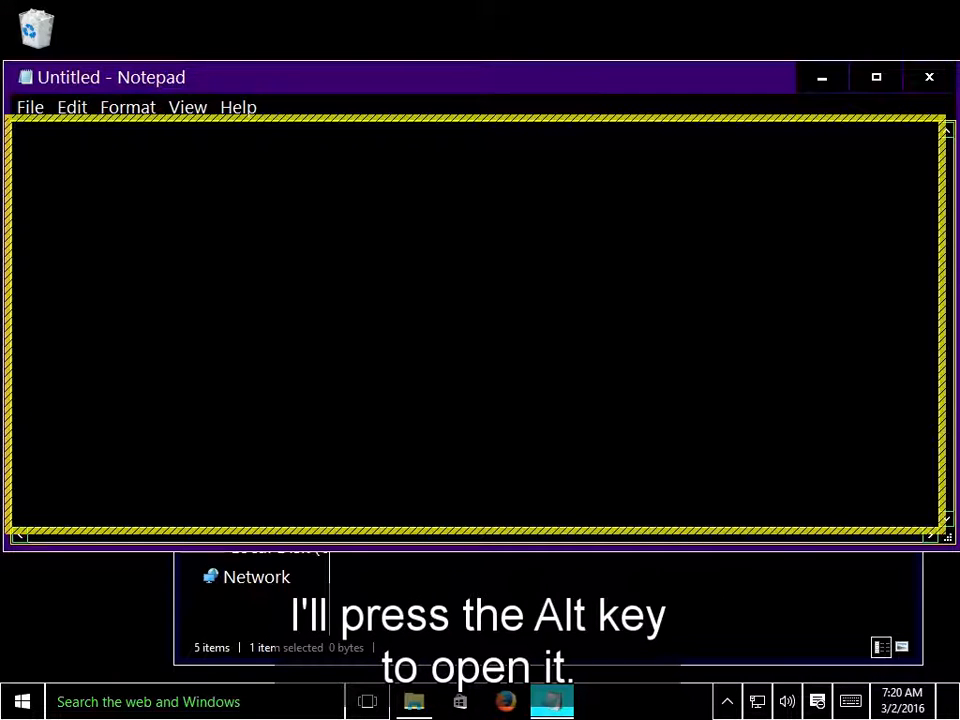
Activate Notepad's menu bar and move through the top-level menus to File
key("alt")
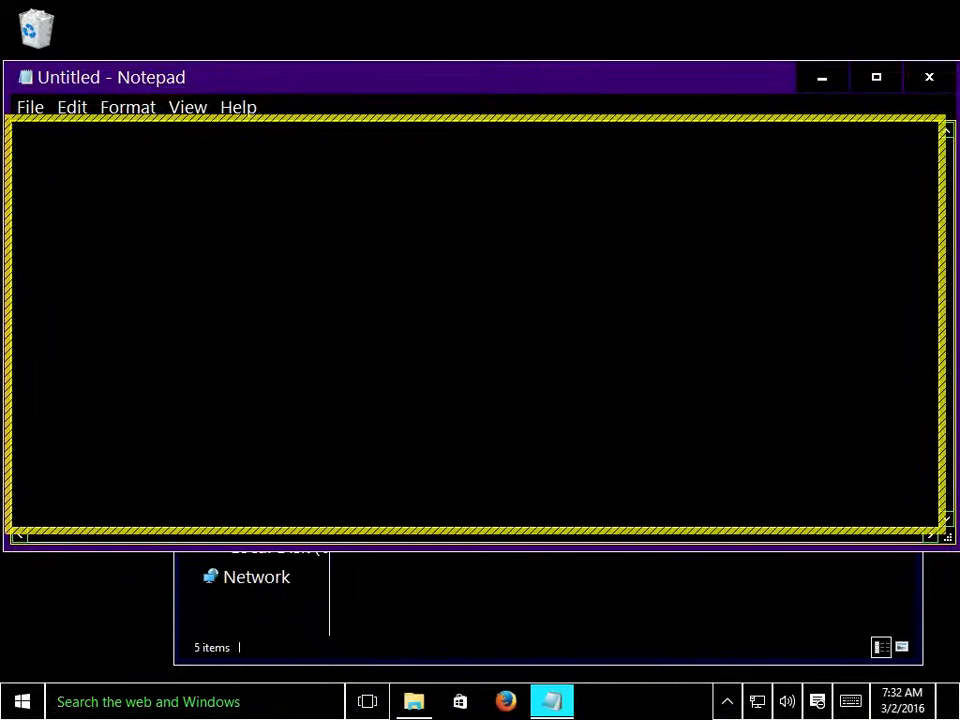
key("alt+f")
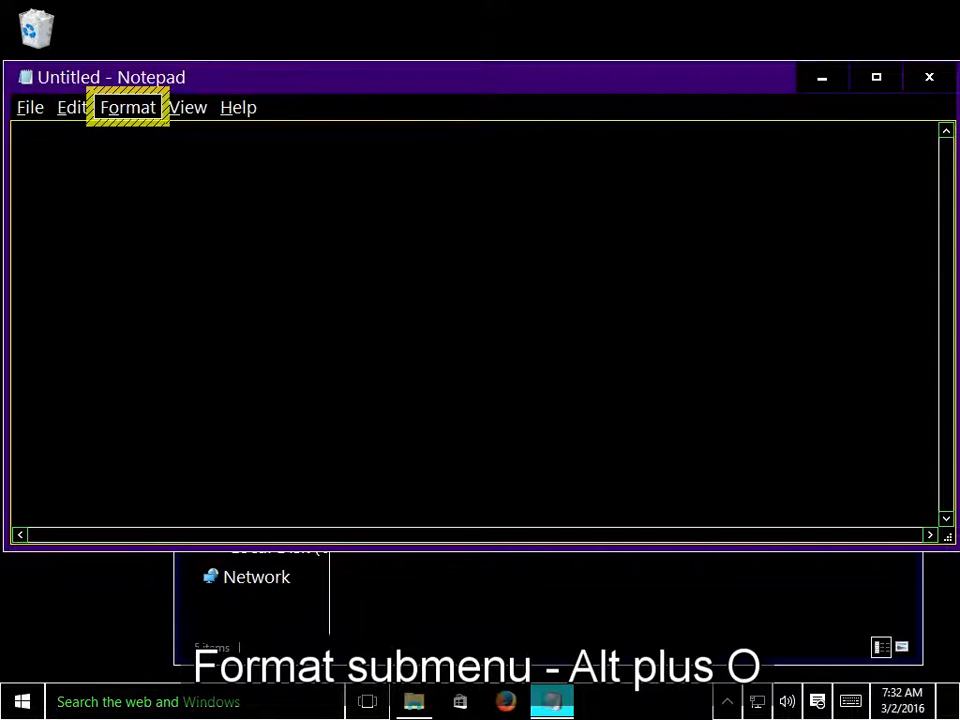
key("alt+v")
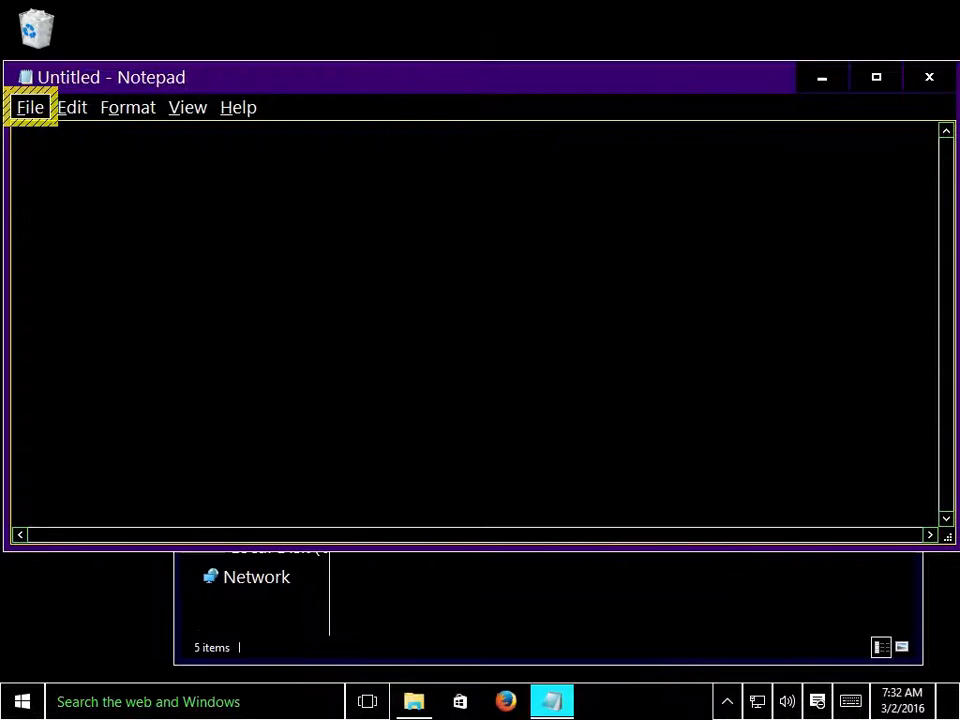
left_click(30, 107)
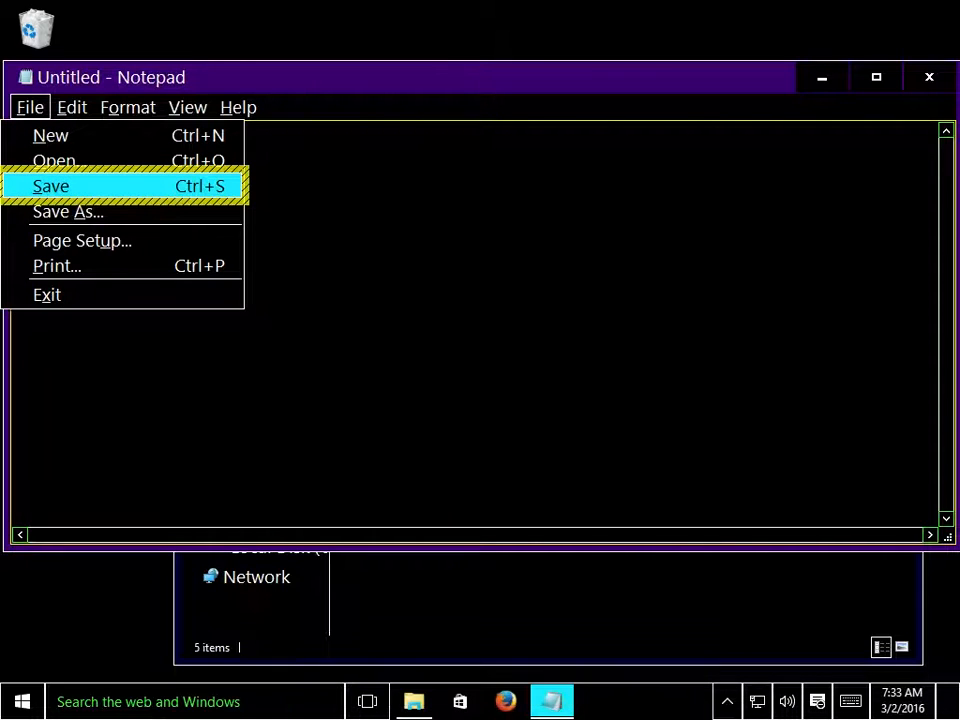
mouse_move(68, 211)
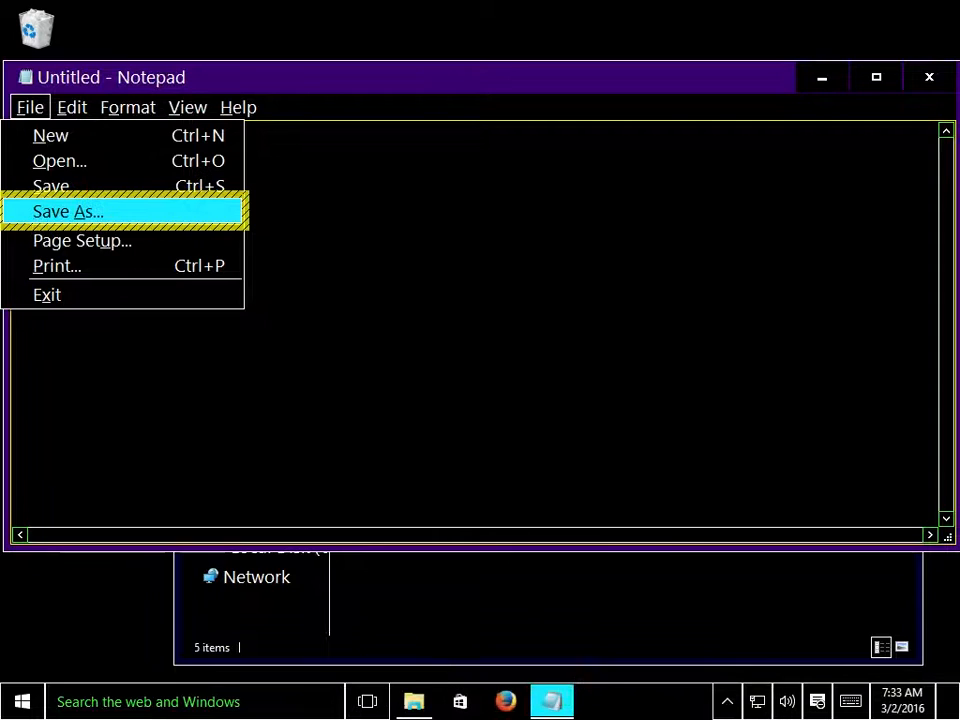
mouse_move(57, 265)
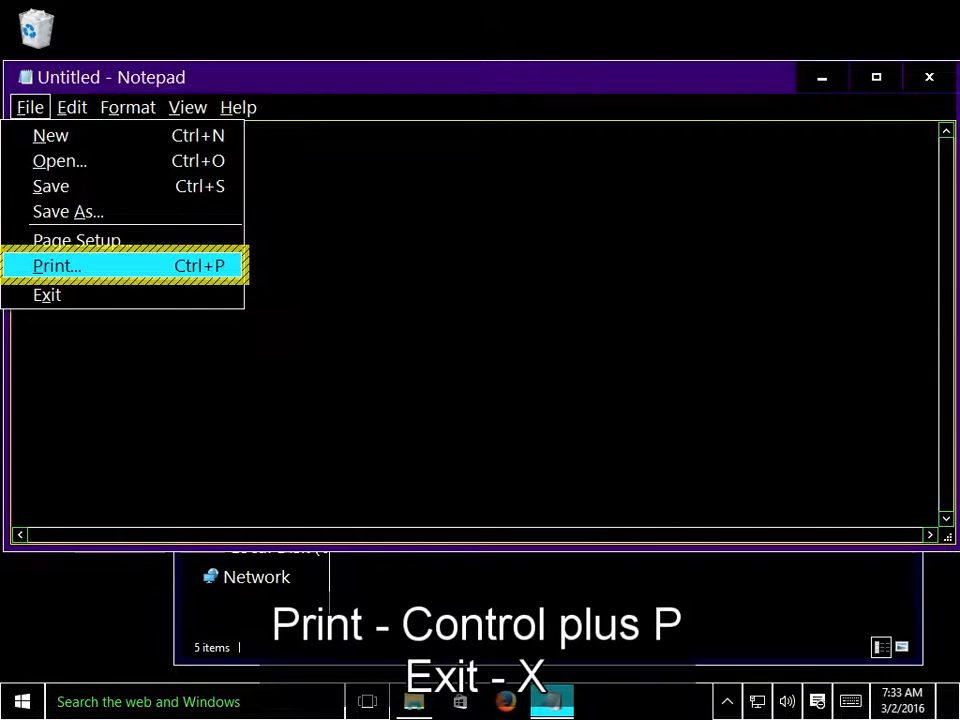
mouse_move(47, 294)
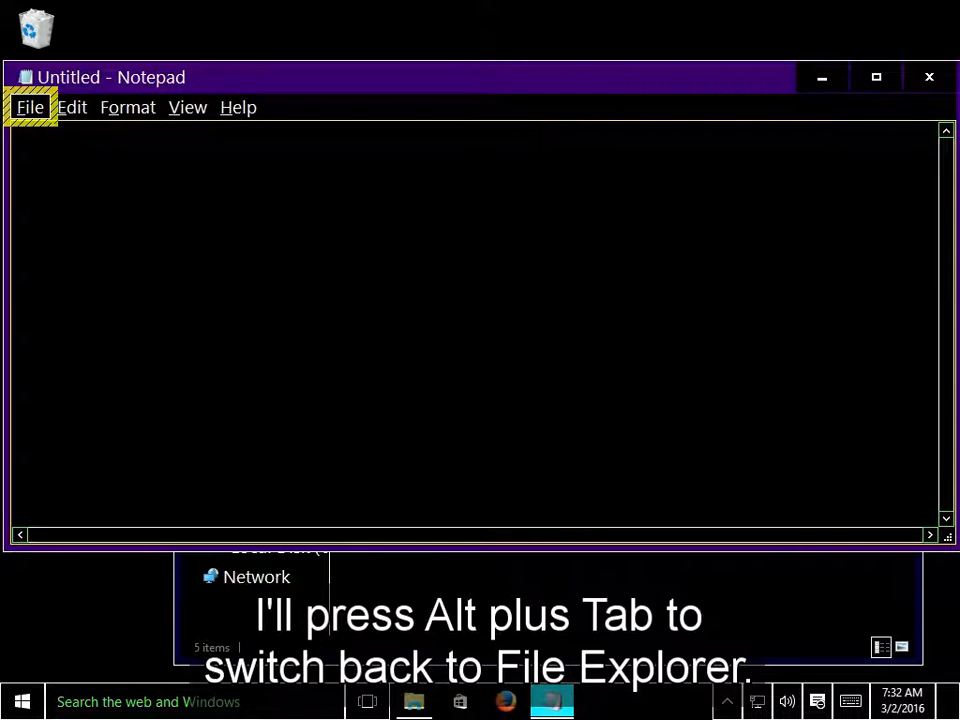
key("alt+tab")
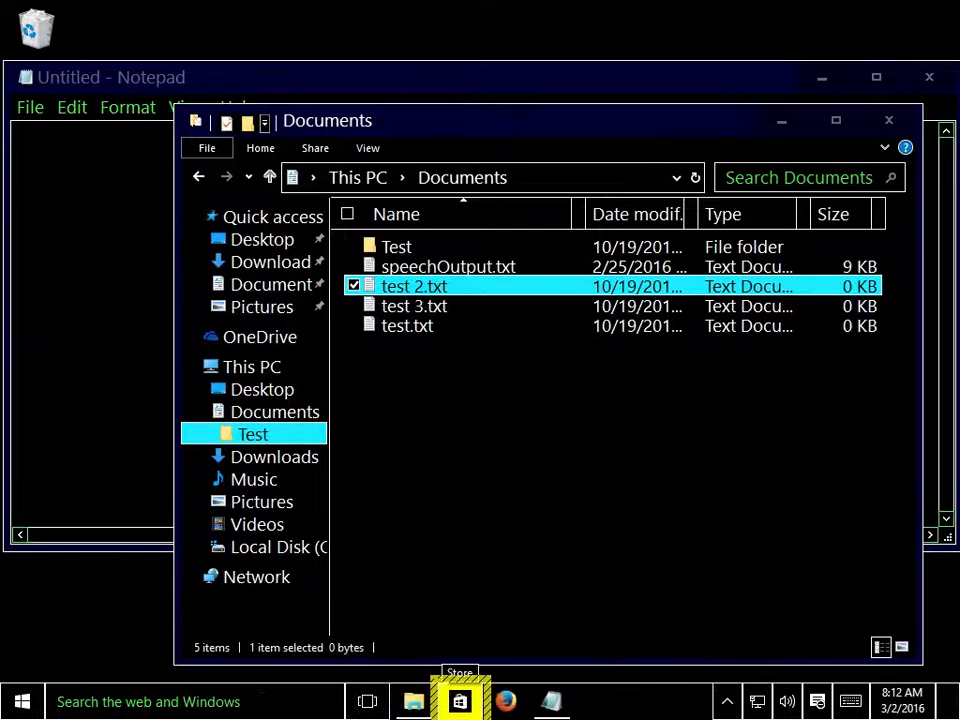
mouse_move(503, 700)
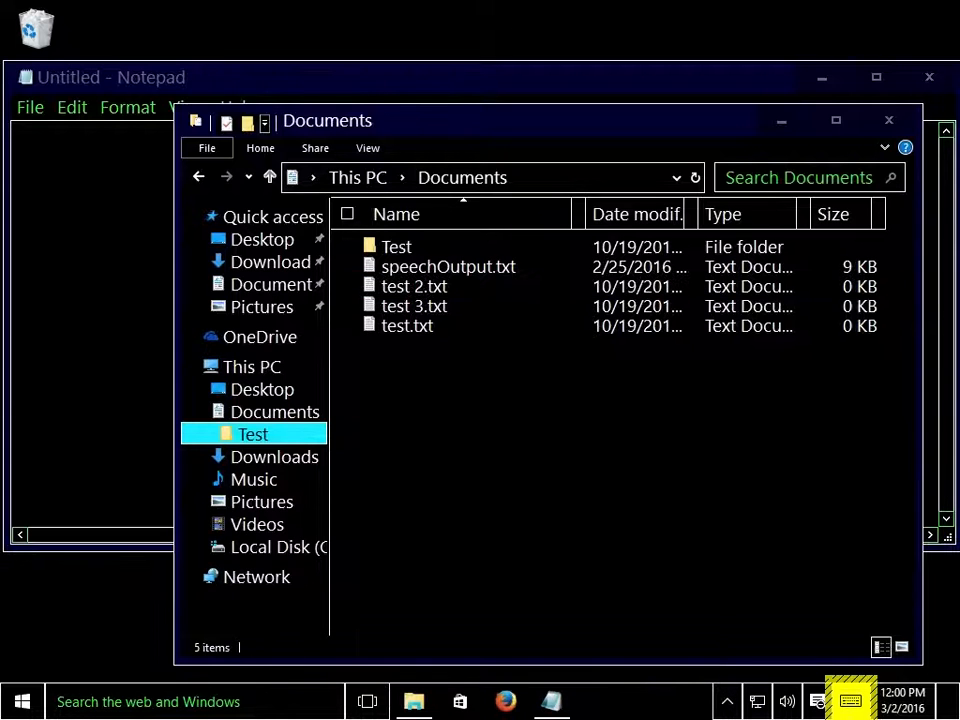
key("Alt+v")
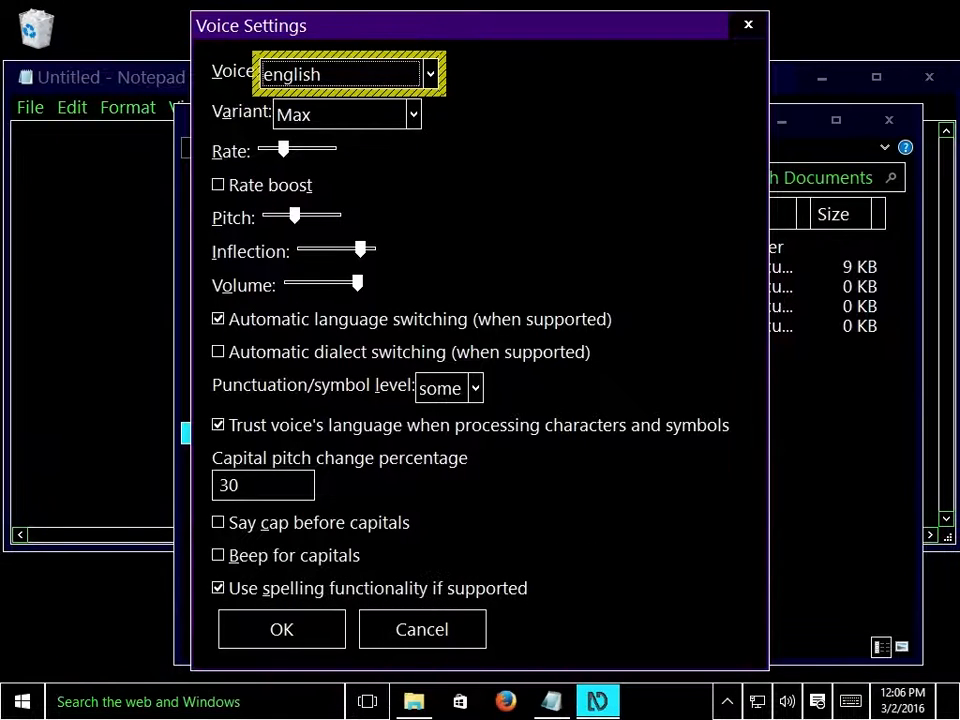
Move focus to the Voice combo box showing the English voice
key("Alt+v")
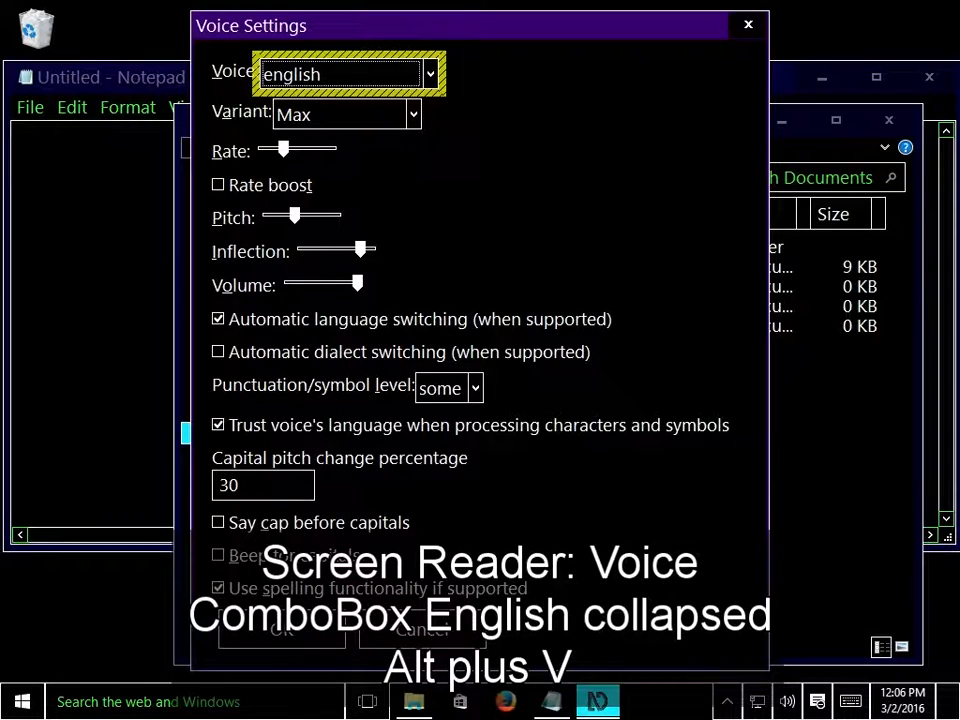
key("Alt+V")
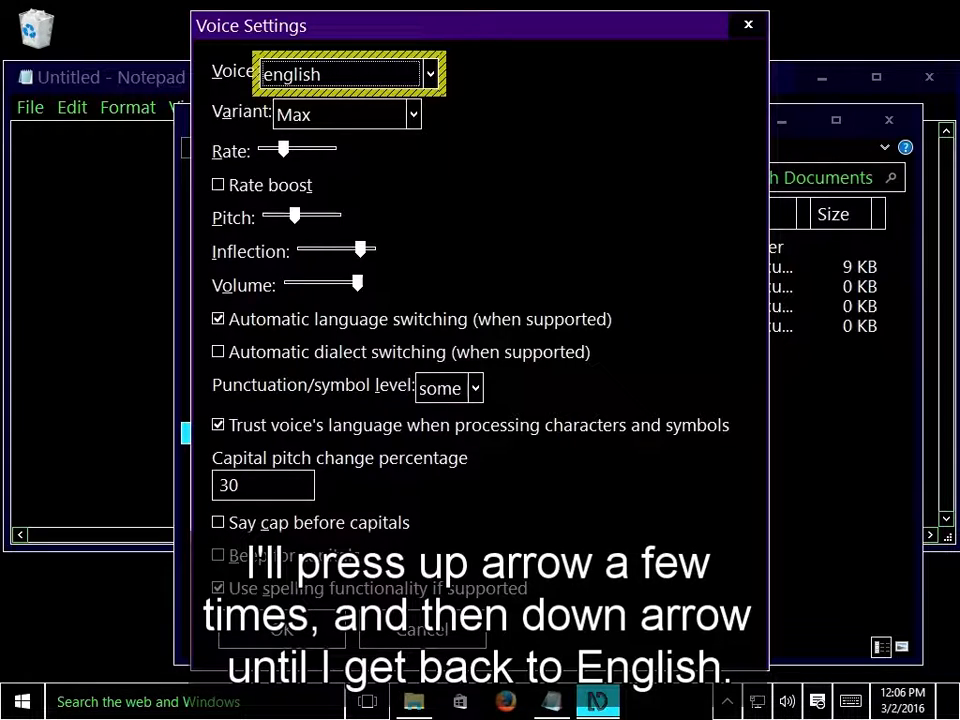
key("Up")
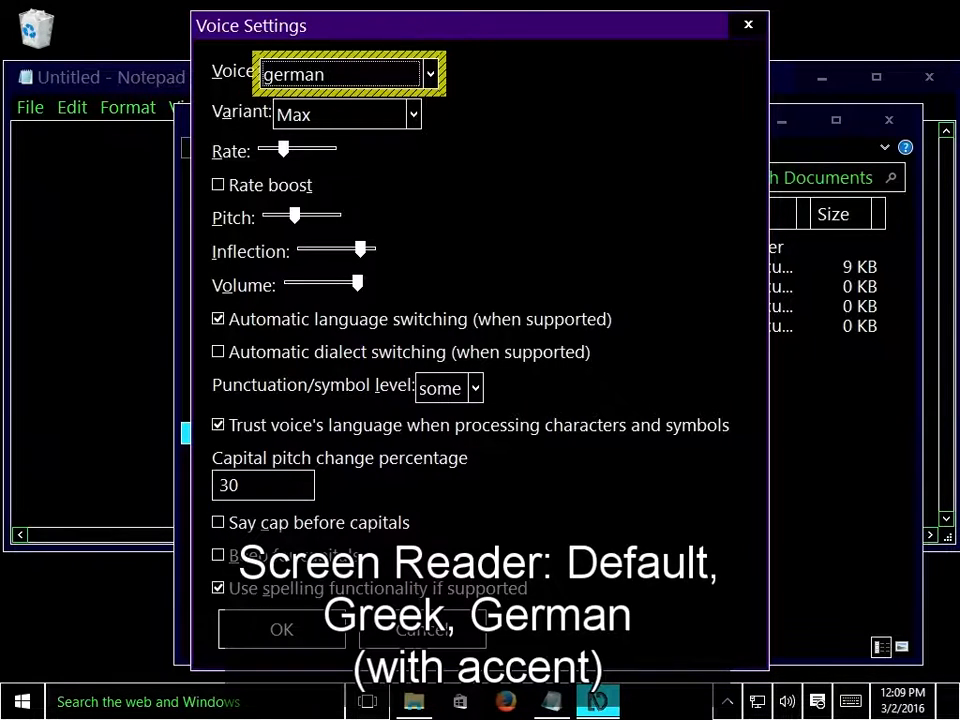
left_click(345, 73)
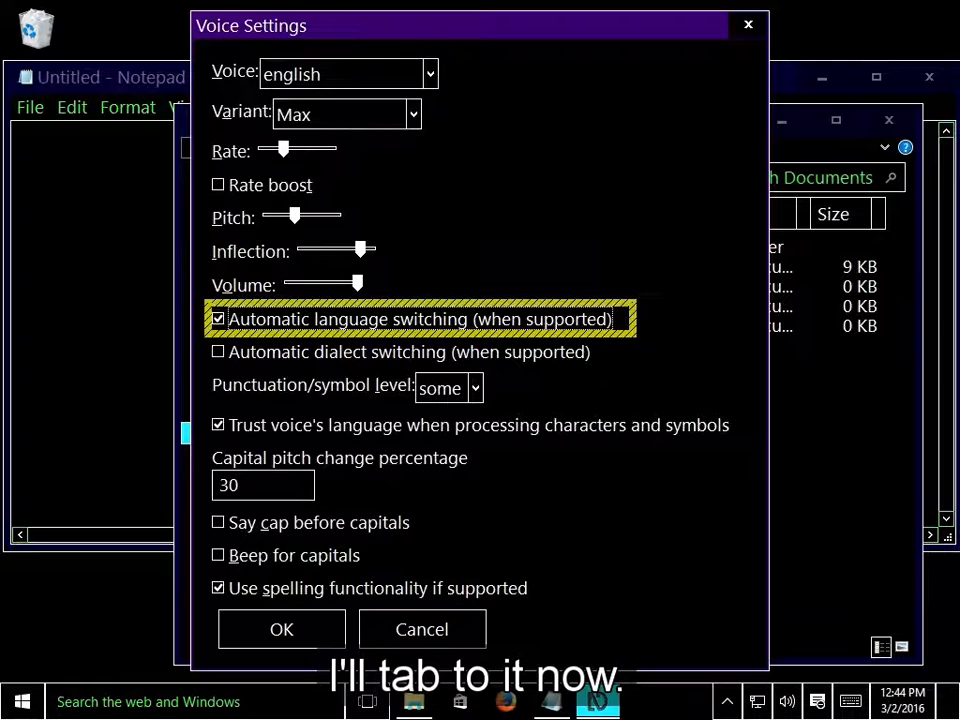
key("Tab")
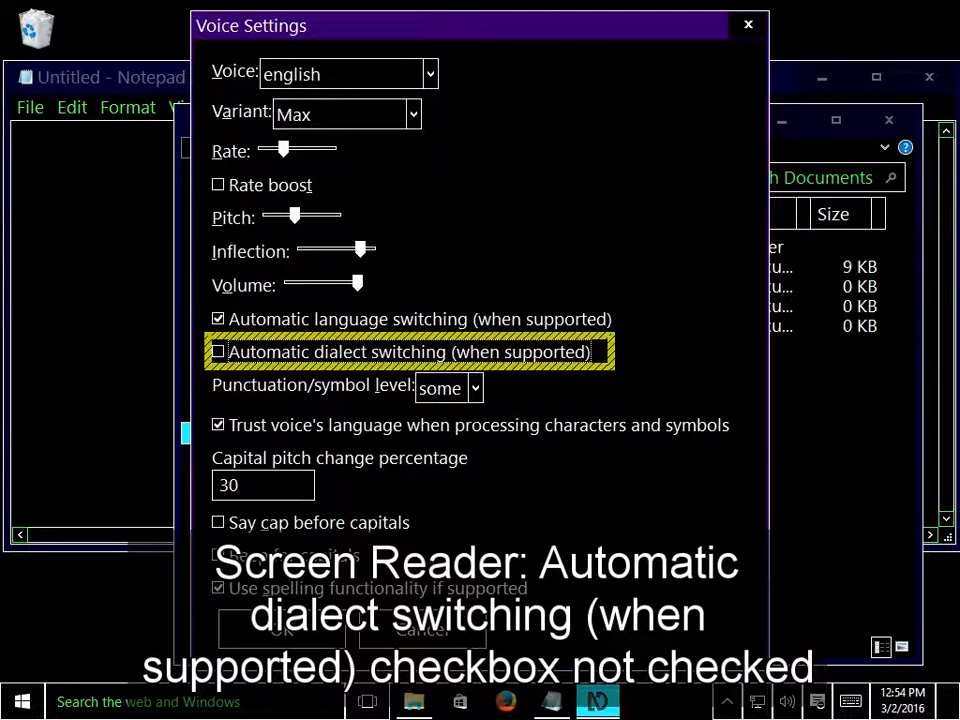
key("Tab")
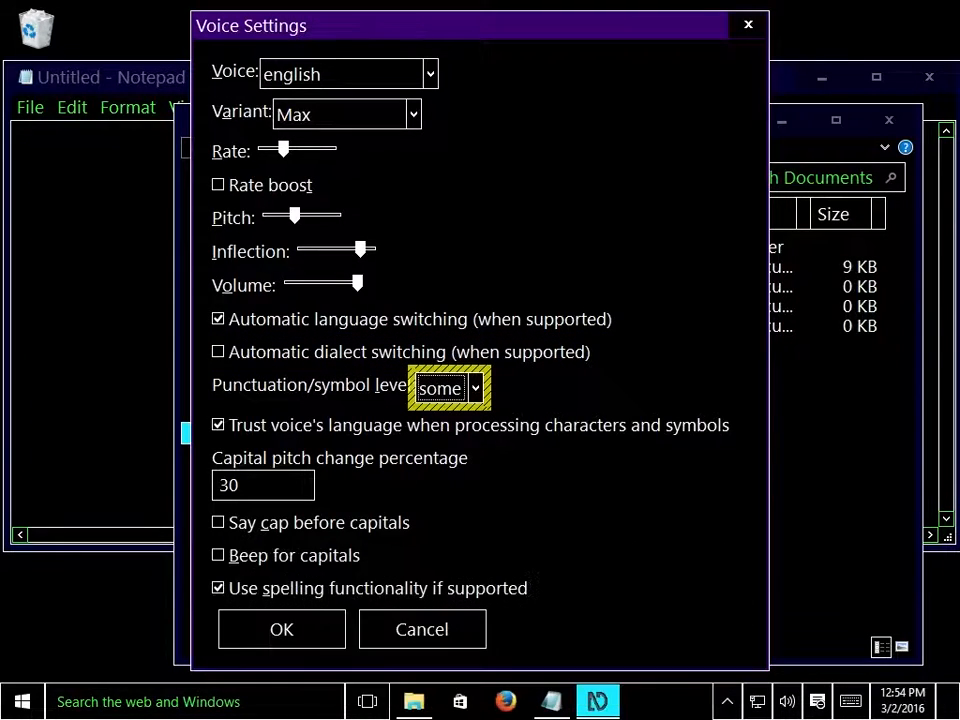
left_click(218, 424)
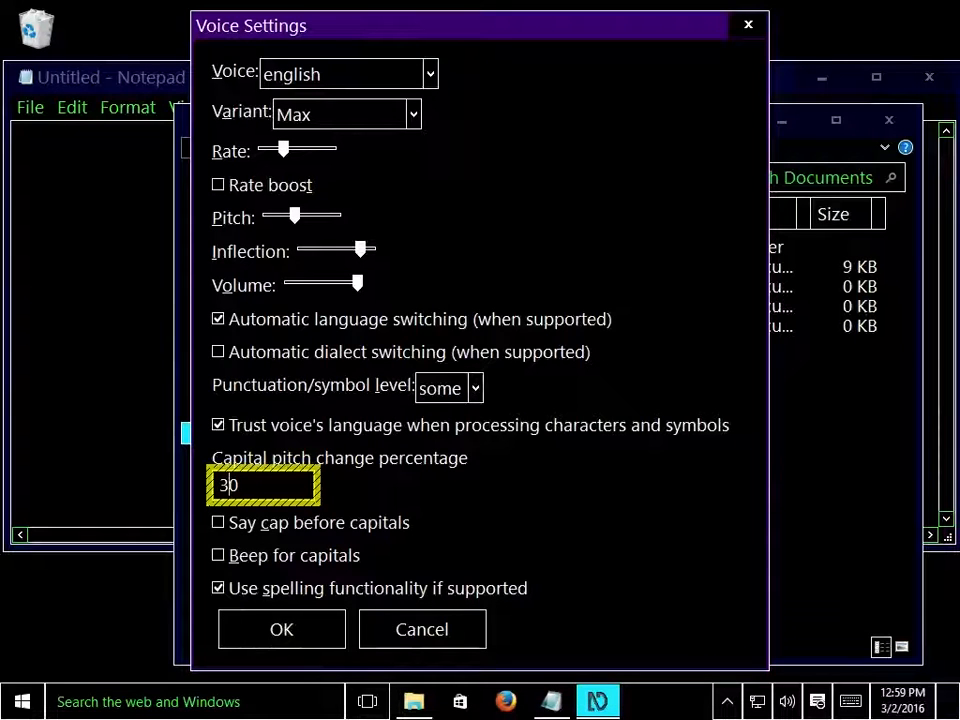
Enter 20 in the Capital pitch change percentage field, replacing 30
type("20")
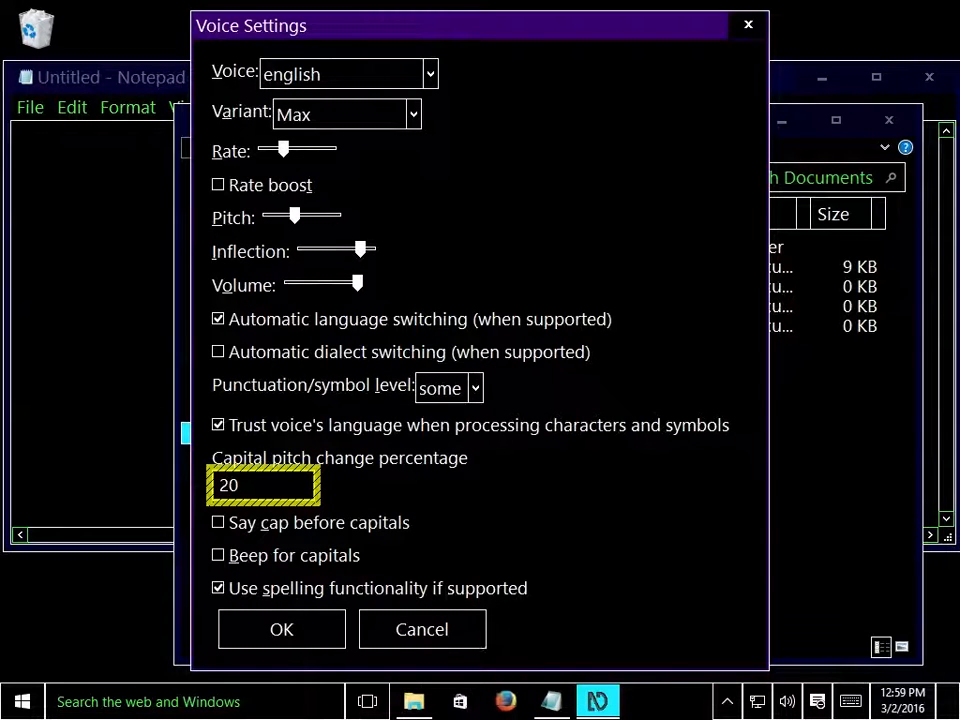